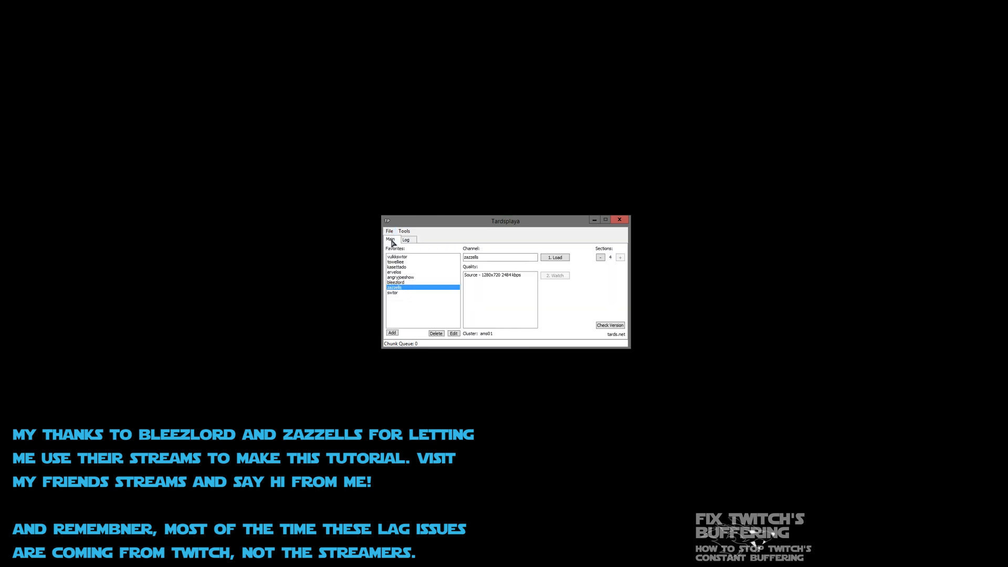
mouse_move(405, 280)
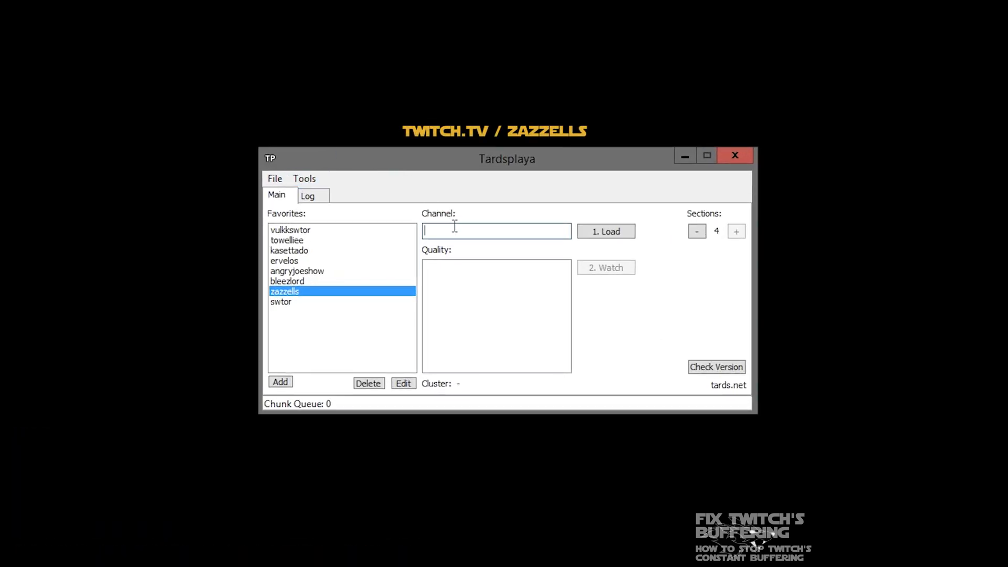
Step: Load channel 'zazzells' and select its Source 1280x720 2473 kbps quality
text(zazz)
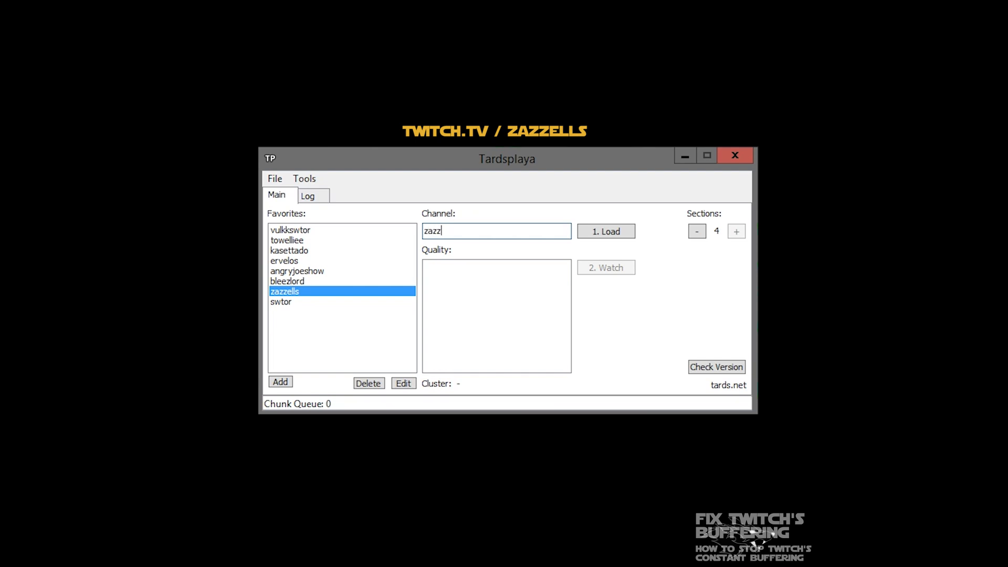
text(ells)
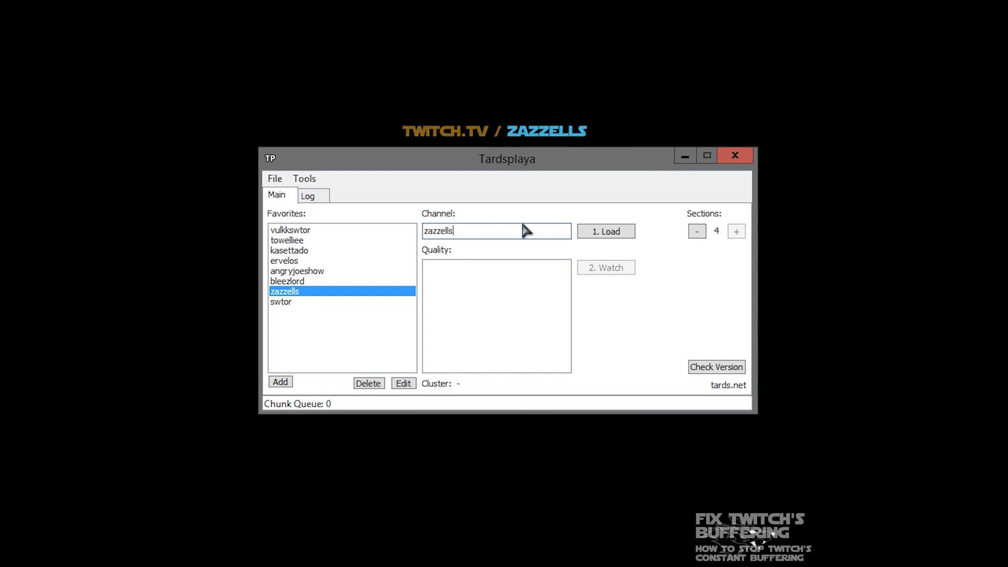
click(606, 231)
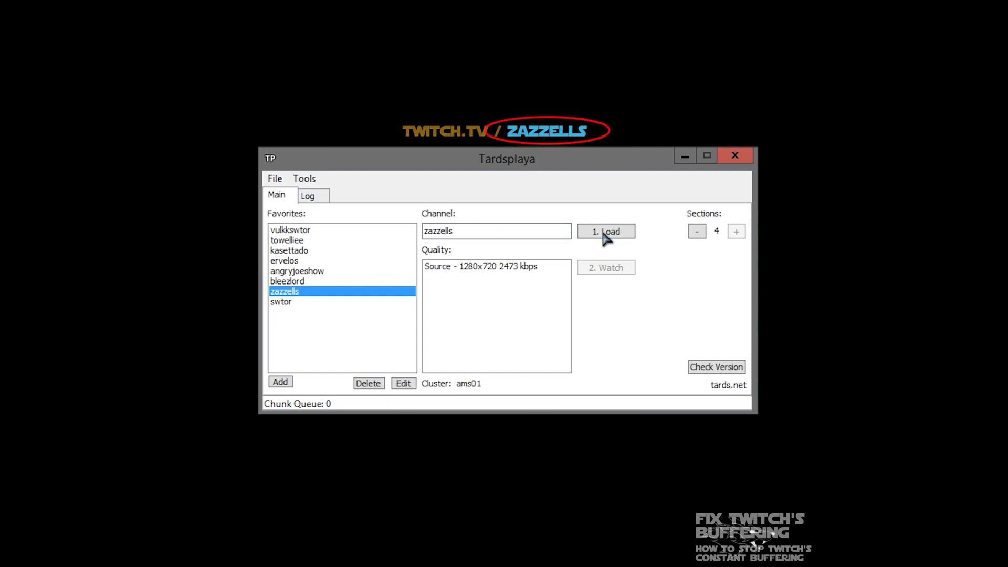
mouse_move(483, 290)
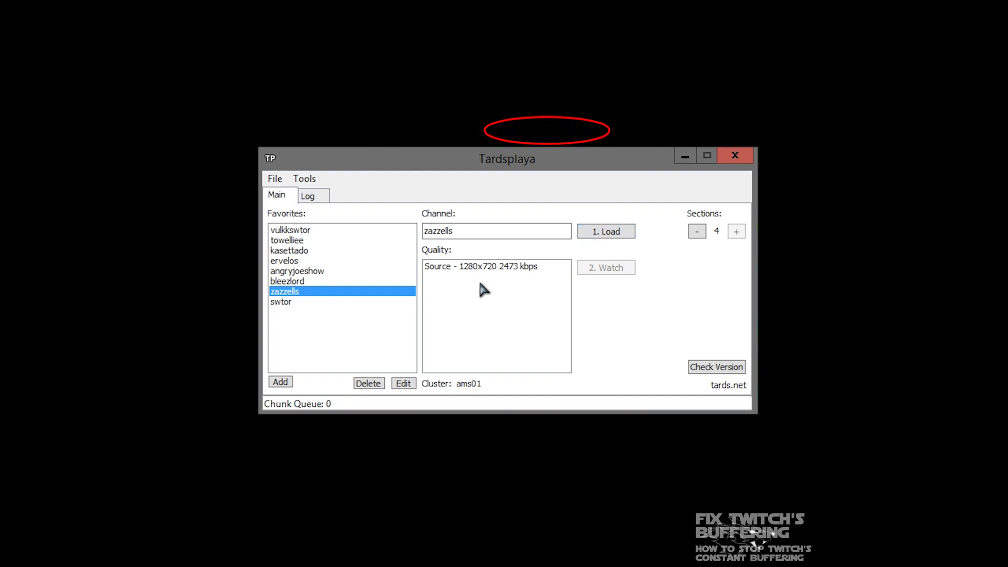
click(495, 266)
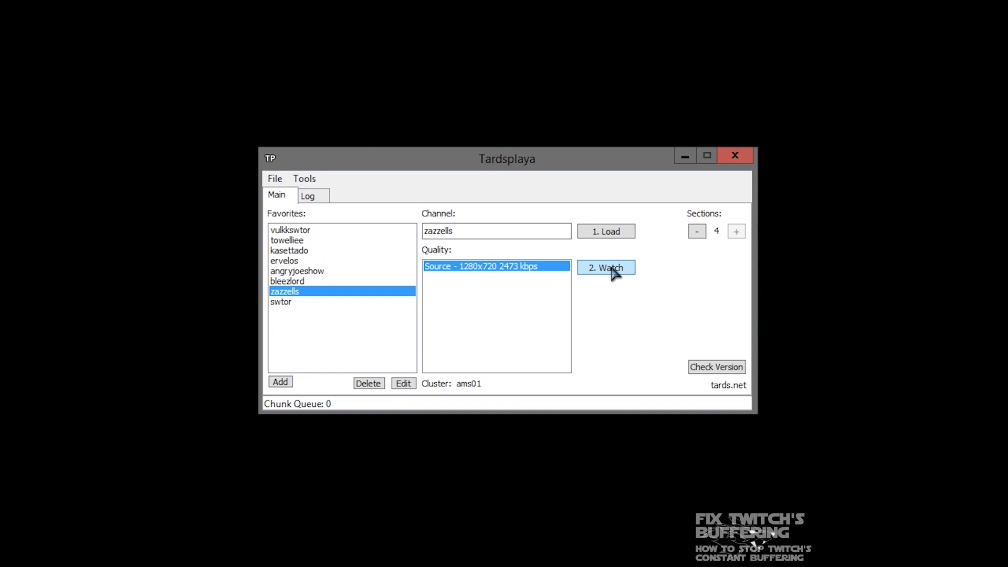
click(605, 268)
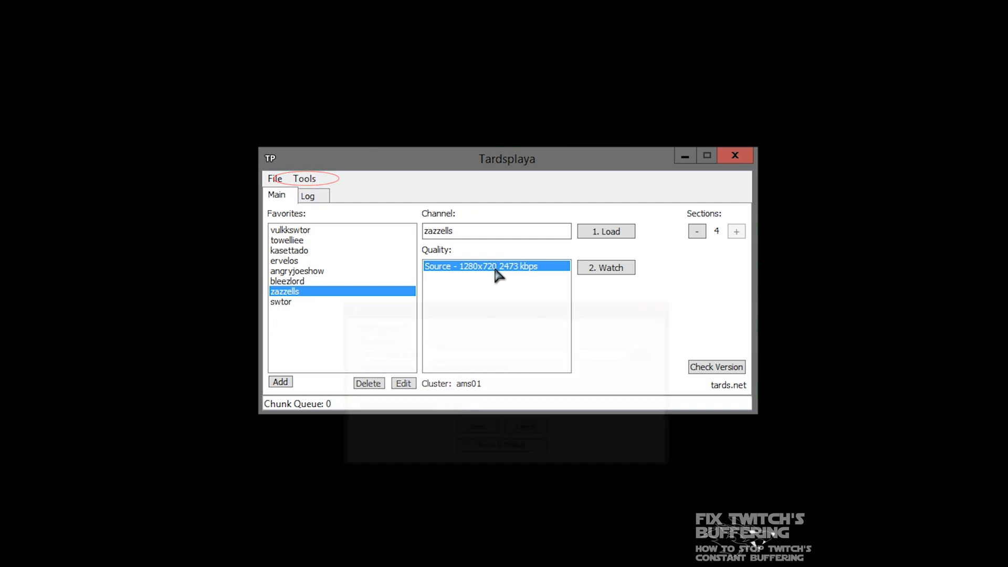
Step: Watch the zazzells Source stream in Media Player Classic beside the Twitch page and Task Manager
click(303, 178)
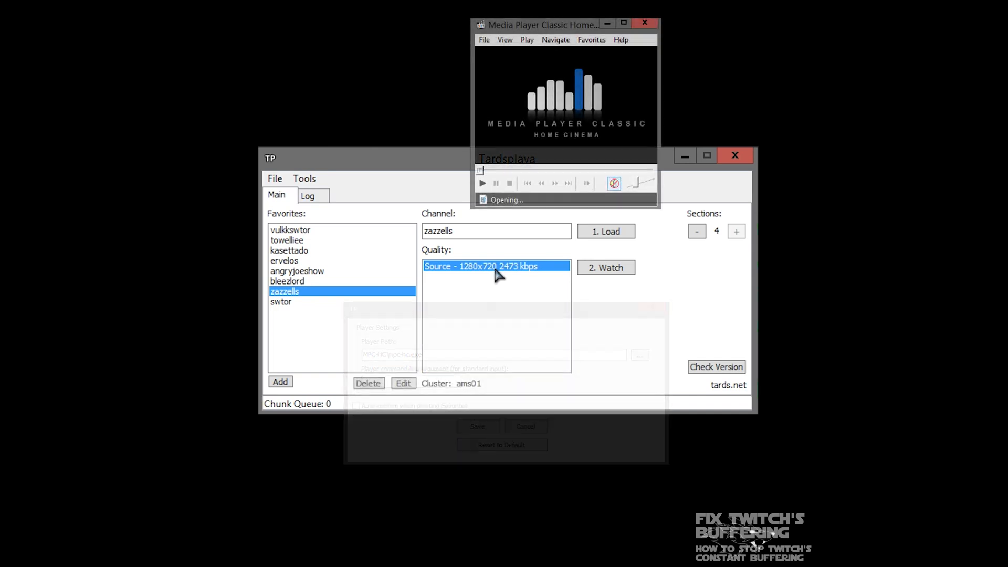
click(525, 426)
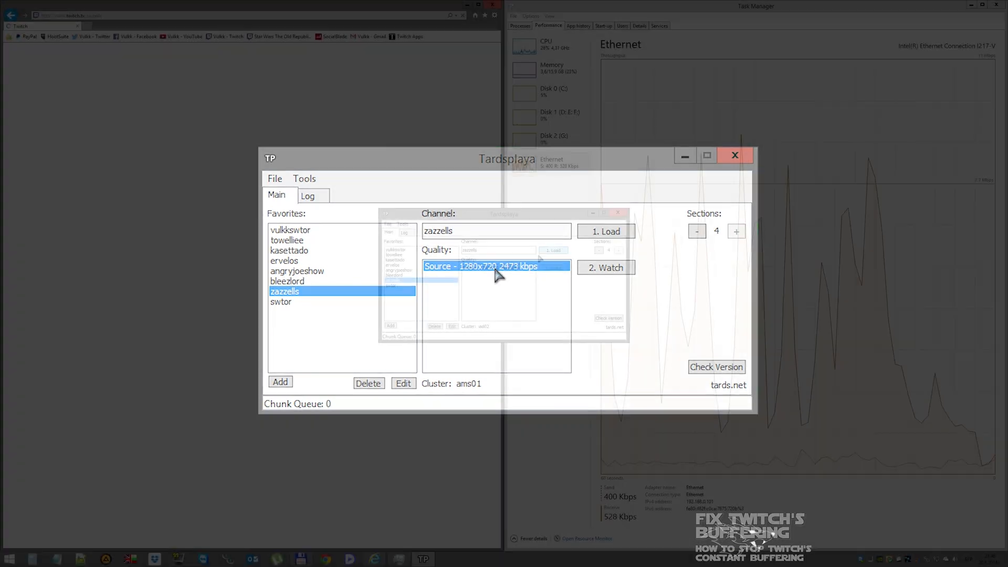
click(604, 268)
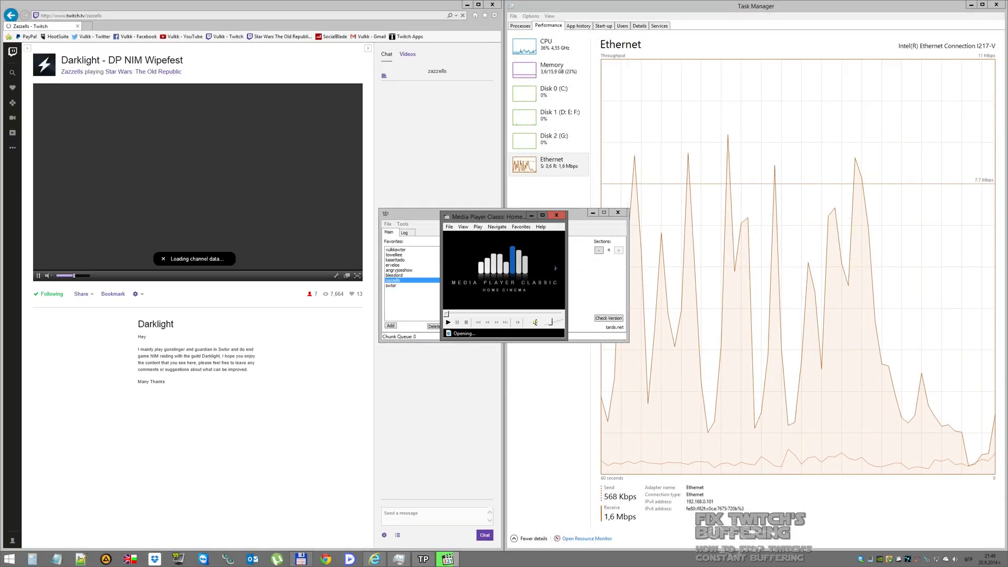